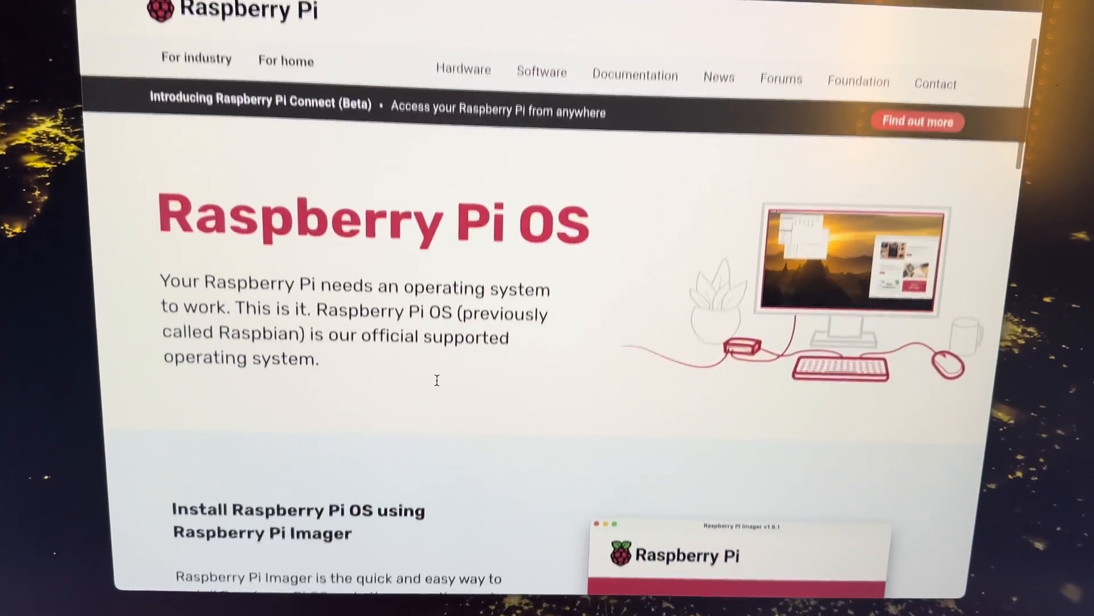
- Download Raspberry Pi Imager for macOS from the raspberrypi.com software page
{"action": "scroll", "scroll_direction": "down", "scroll_amount": 3}
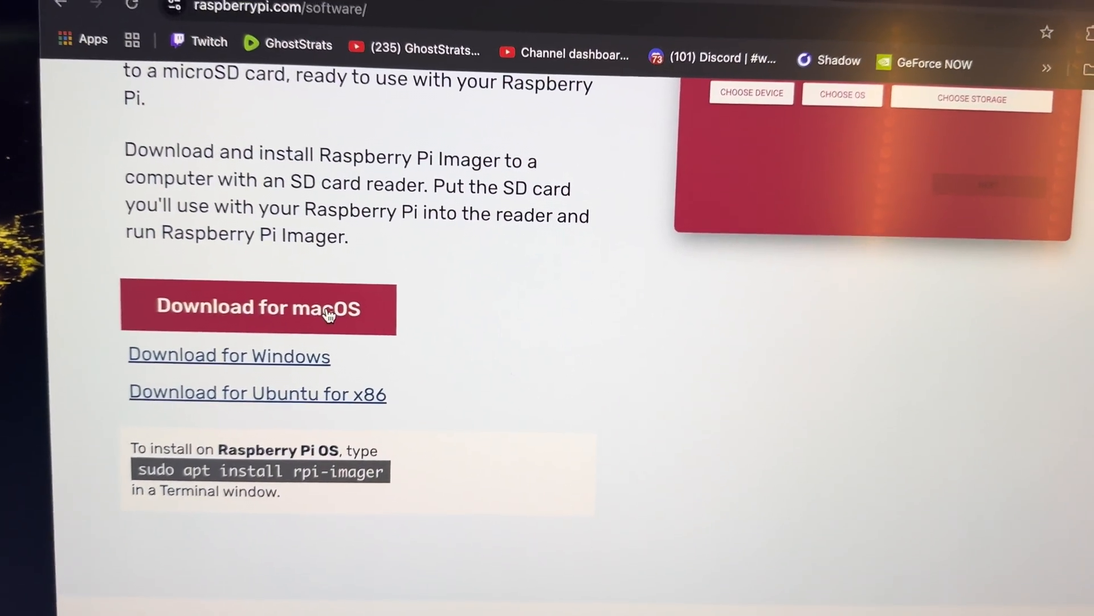
{"action": "left_click", "coordinate": [259, 308]}
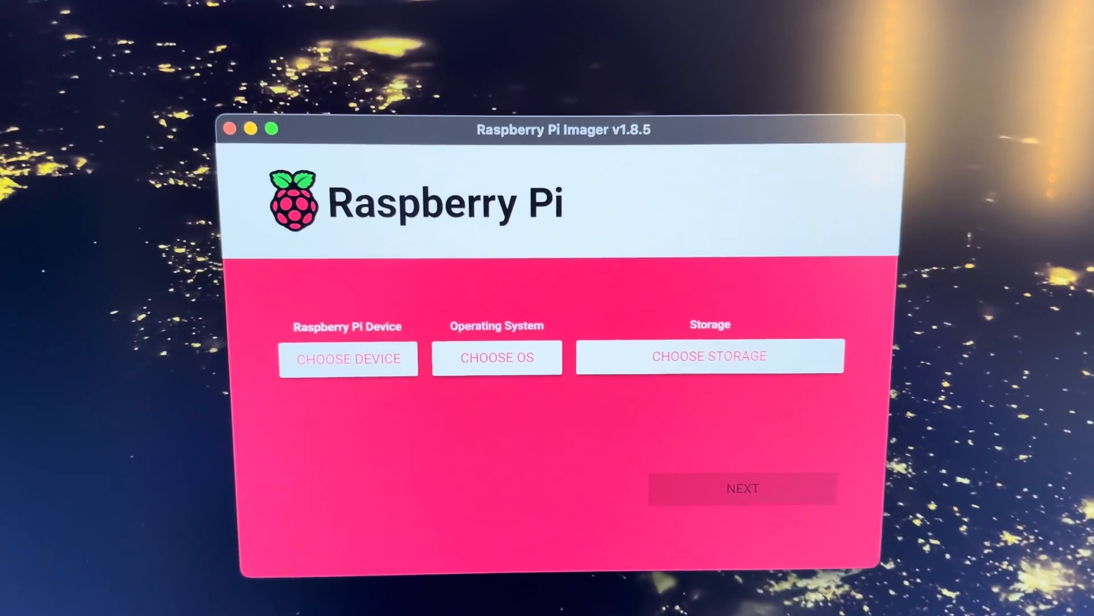
- Select Raspberry Pi 5, Raspberry Pi OS (64-bit) and the generic storage device as target
{"action": "left_click", "coordinate": [348, 358]}
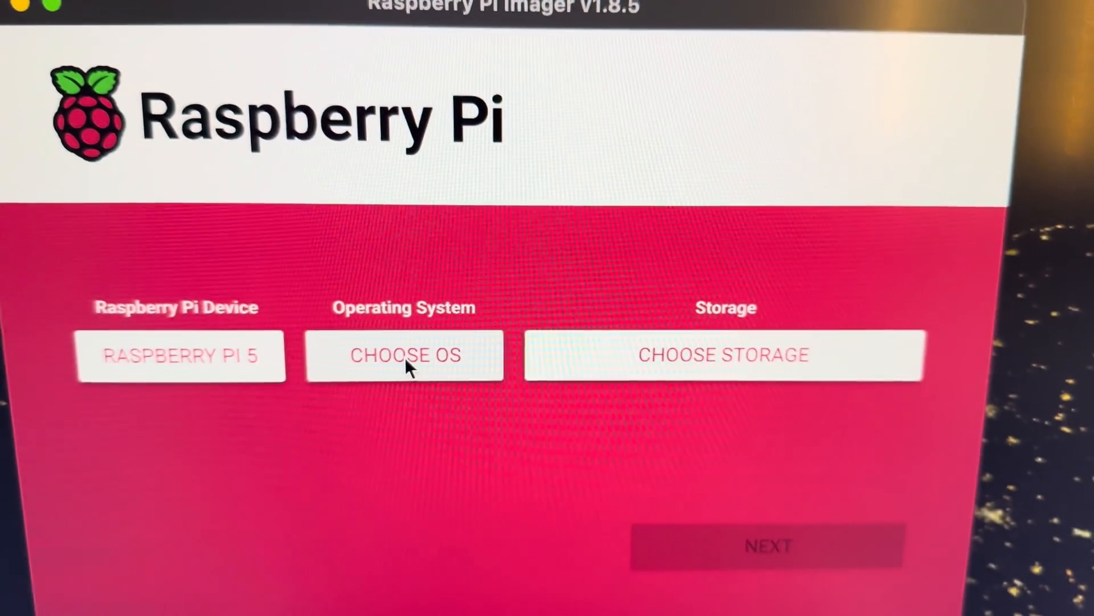
{"action": "left_click", "coordinate": [406, 355]}
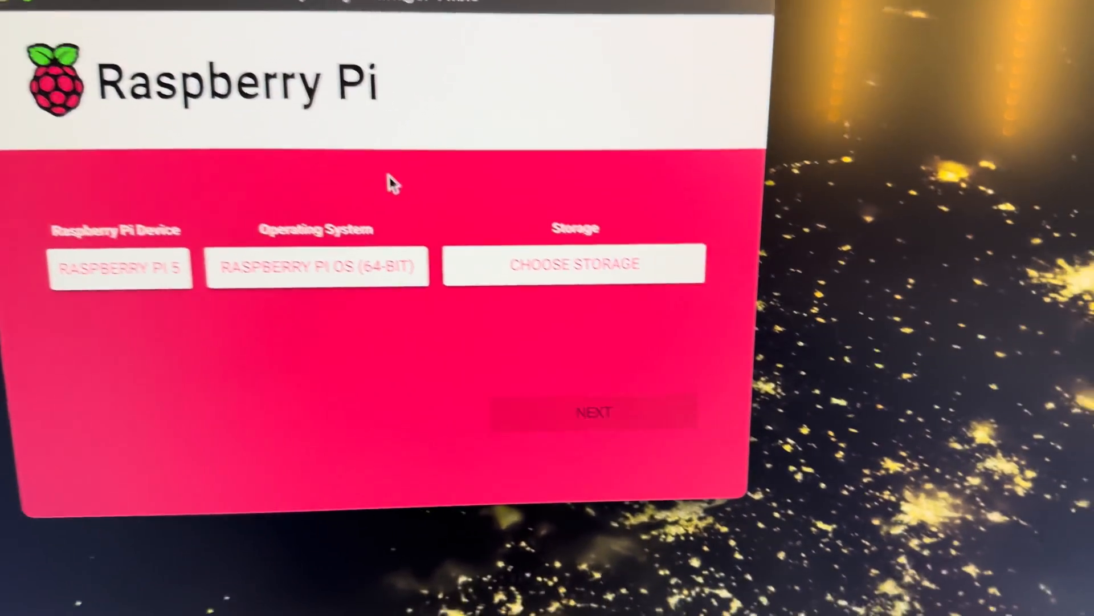
{"action": "left_click", "coordinate": [570, 264]}
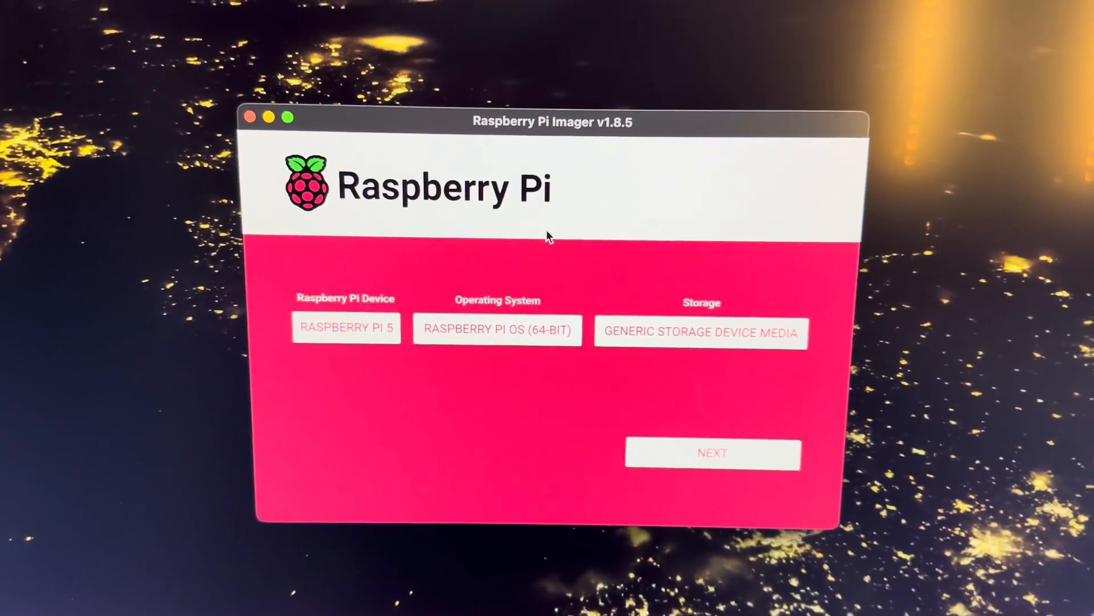
- Start writing with no OS customisation, confirming erasure of the card's existing data
{"action": "left_click", "coordinate": [714, 454]}
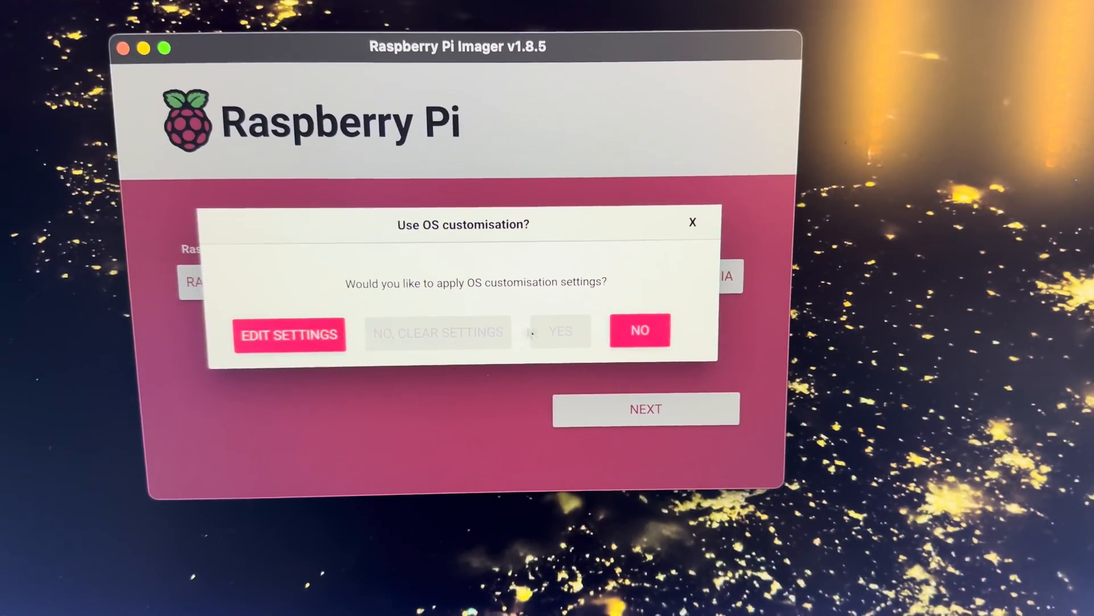
{"action": "left_click", "coordinate": [640, 330]}
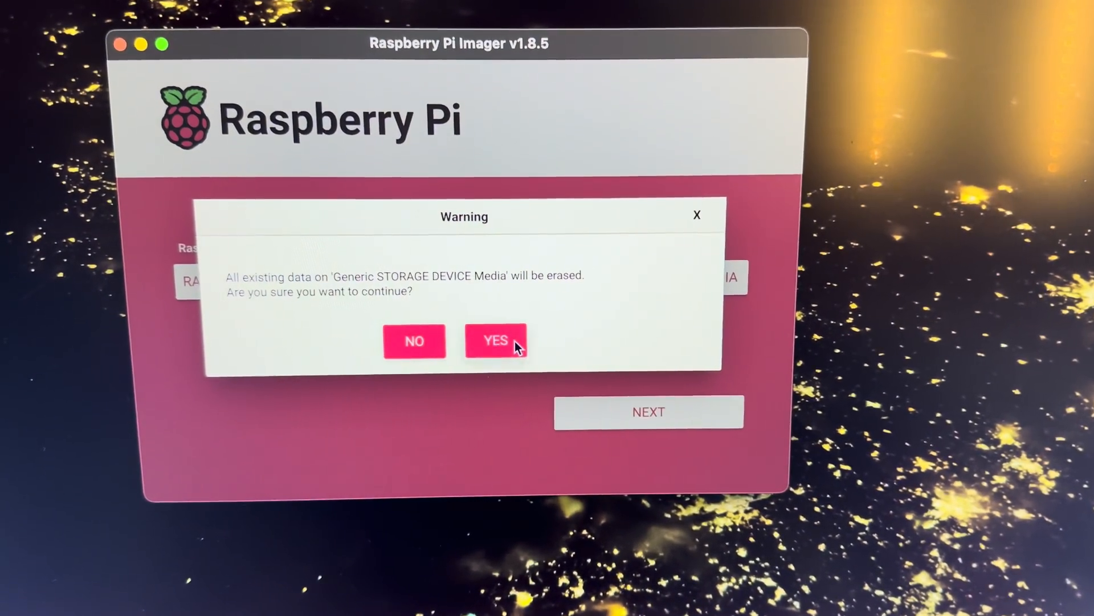
{"action": "left_click", "coordinate": [496, 341]}
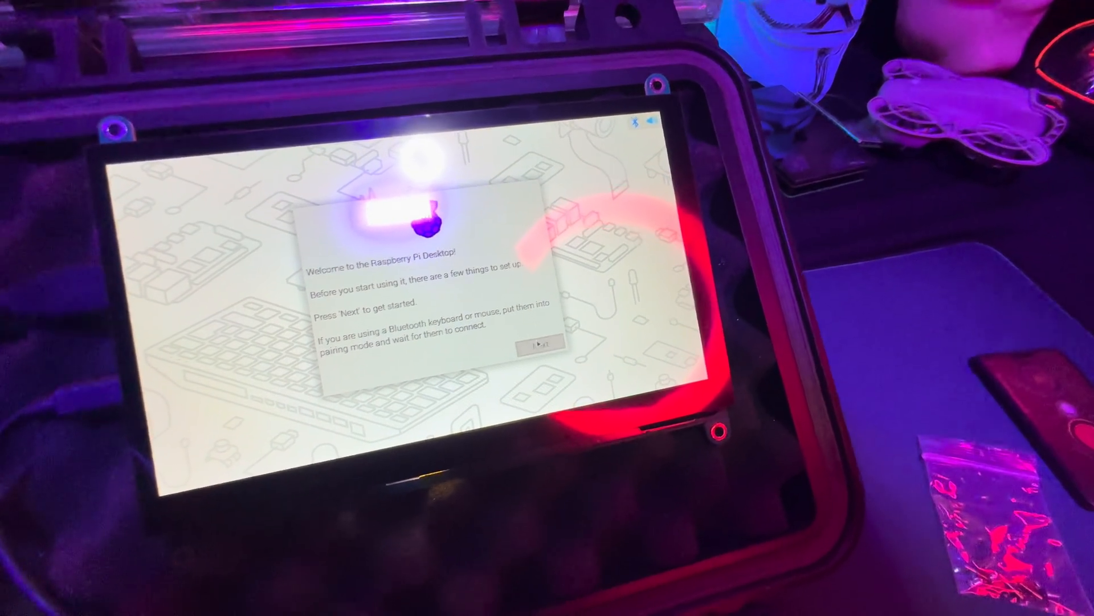
- Continue from the Raspberry Pi Desktop welcome dialog to the Set Country page
{"action": "left_click", "coordinate": [541, 343]}
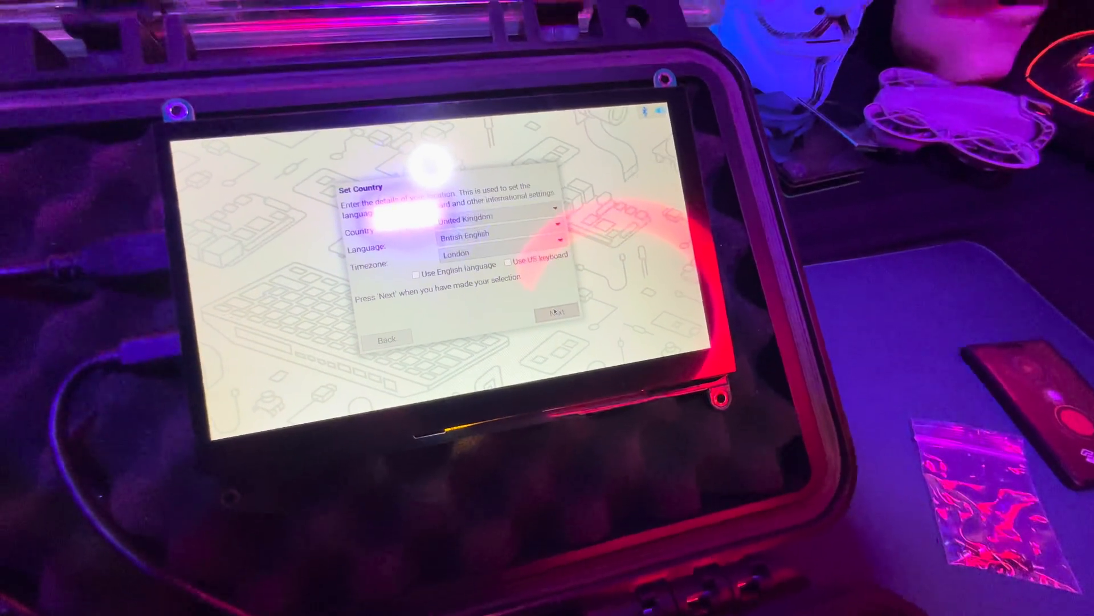